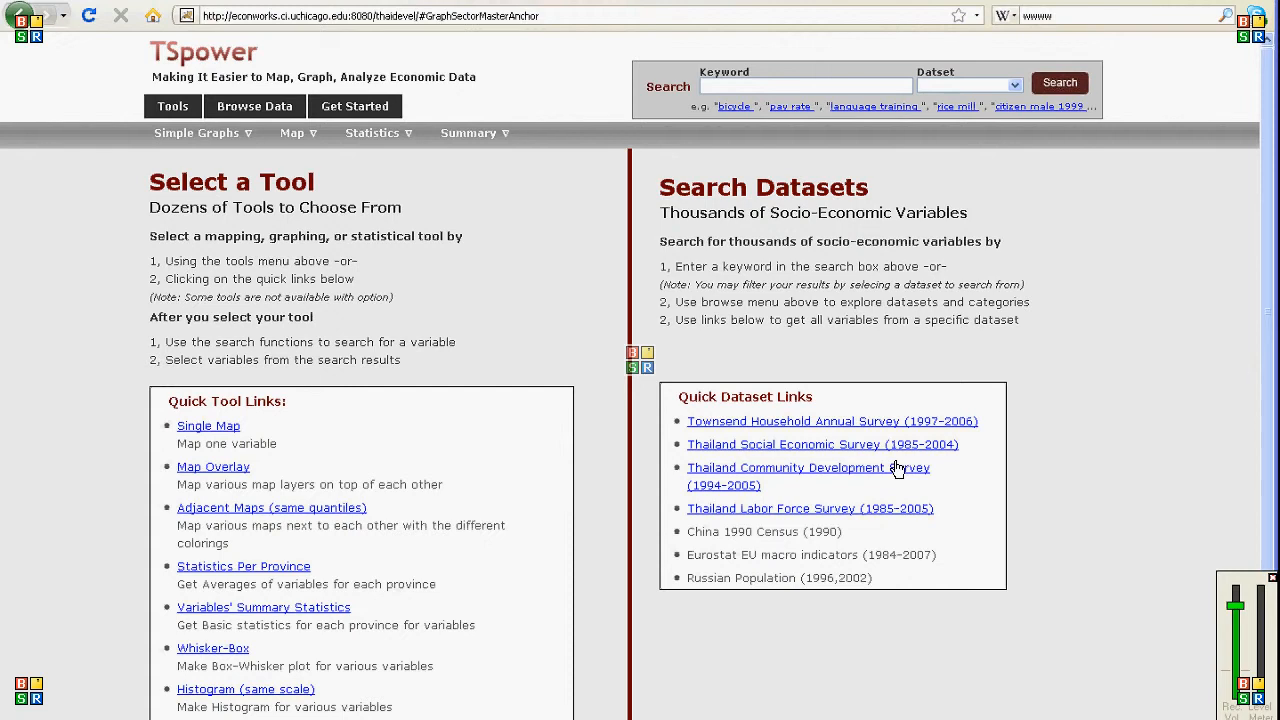
pyautogui.moveTo(761, 171)
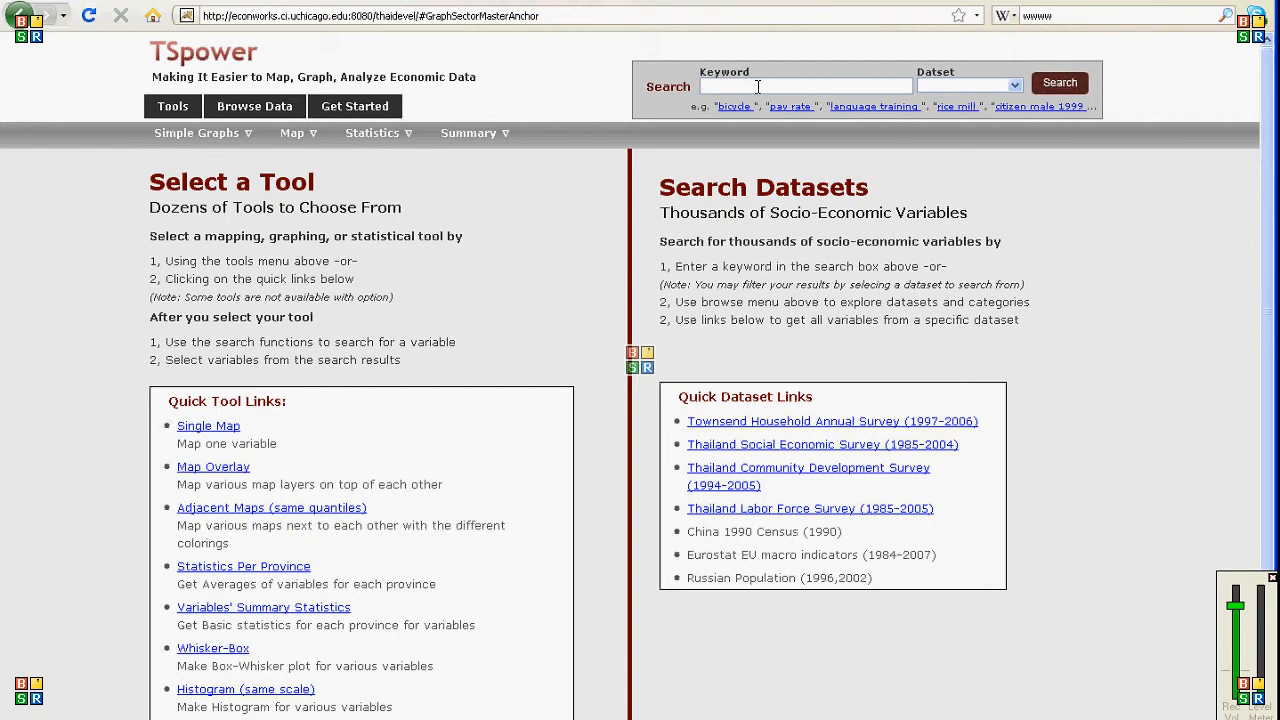
# Run a keyword search for income, returning 357 variables across all datasets sorted A to Z
pyautogui.write('pay')
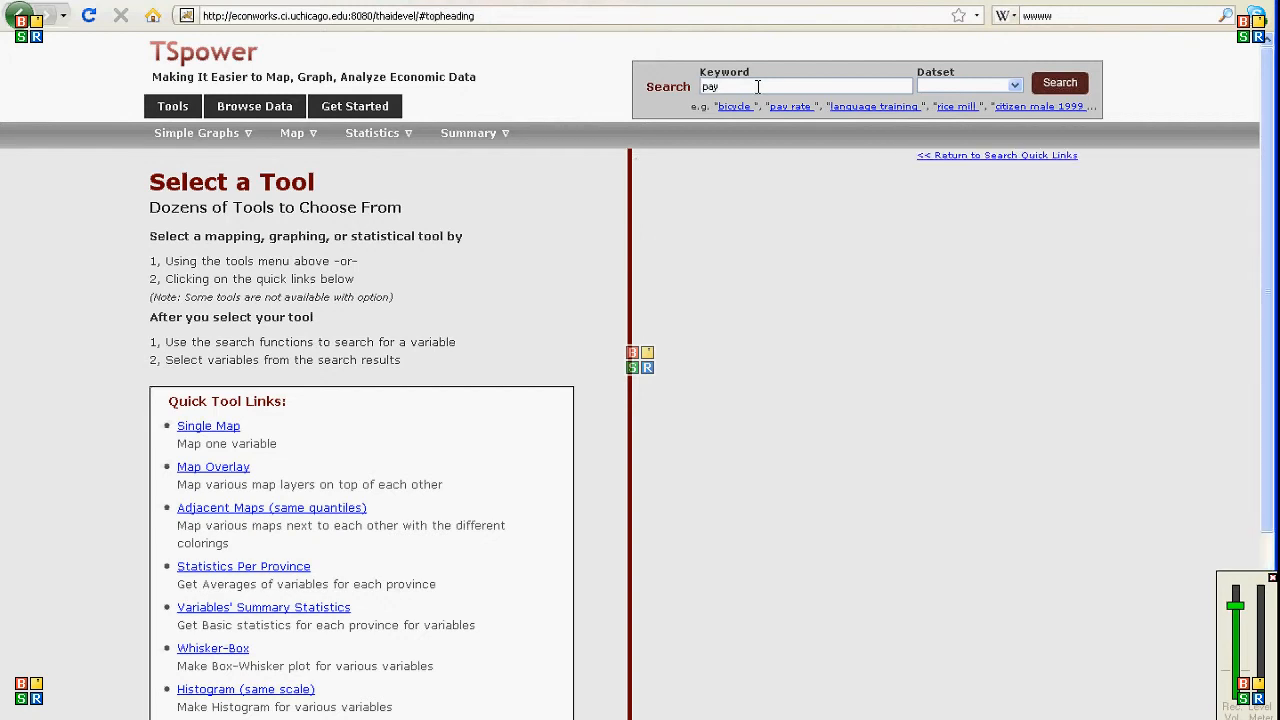
pyautogui.click(1059, 82)
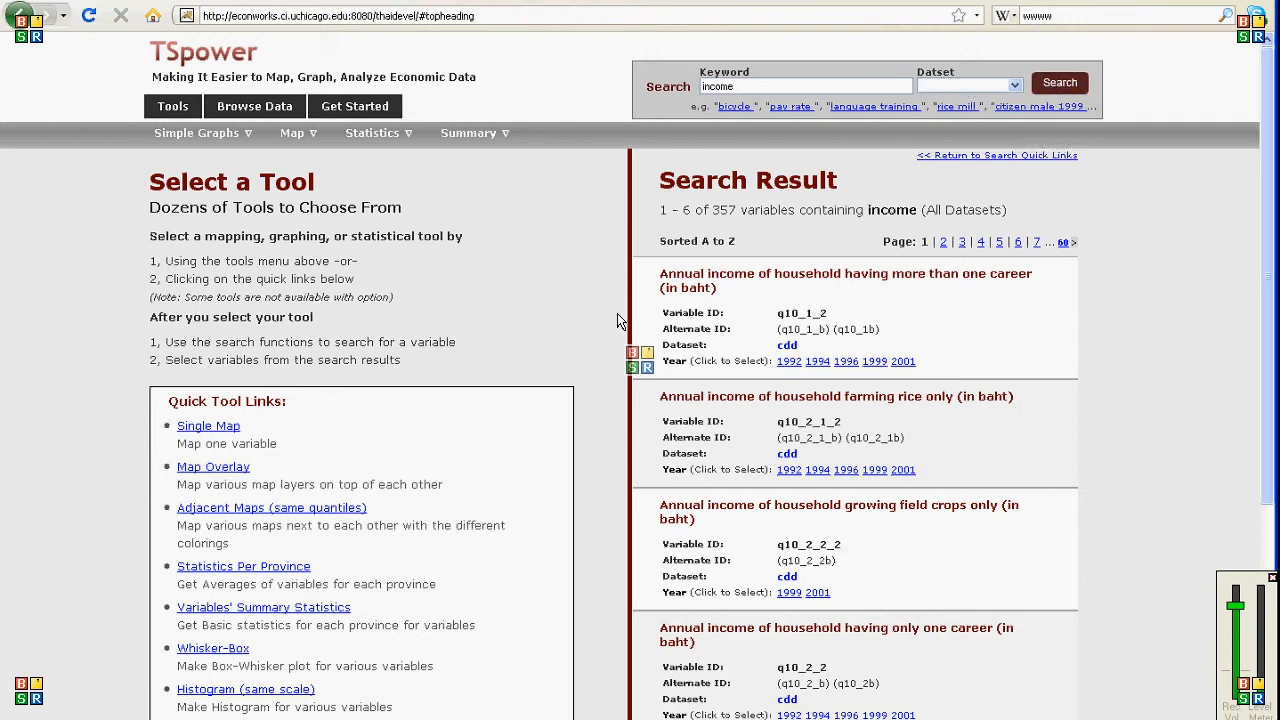
# Open the Single Map quick tool beside the income search results
pyautogui.click(292, 133)
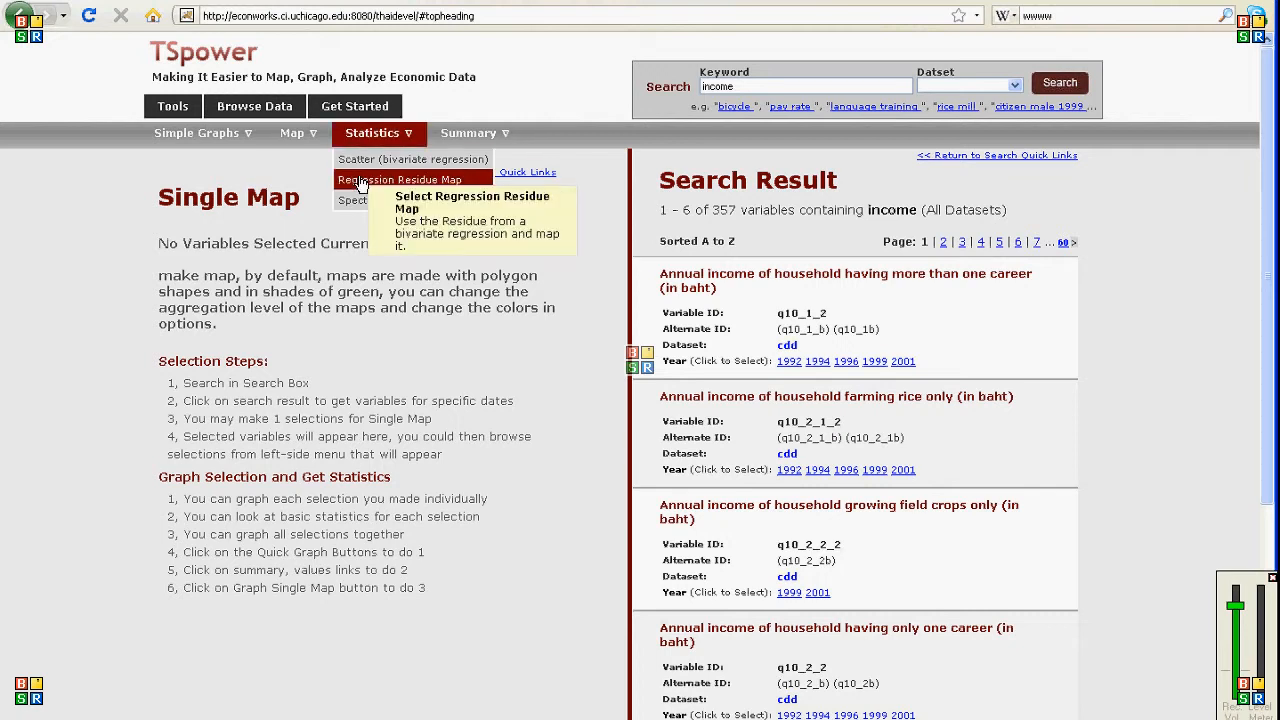
pyautogui.click(196, 133)
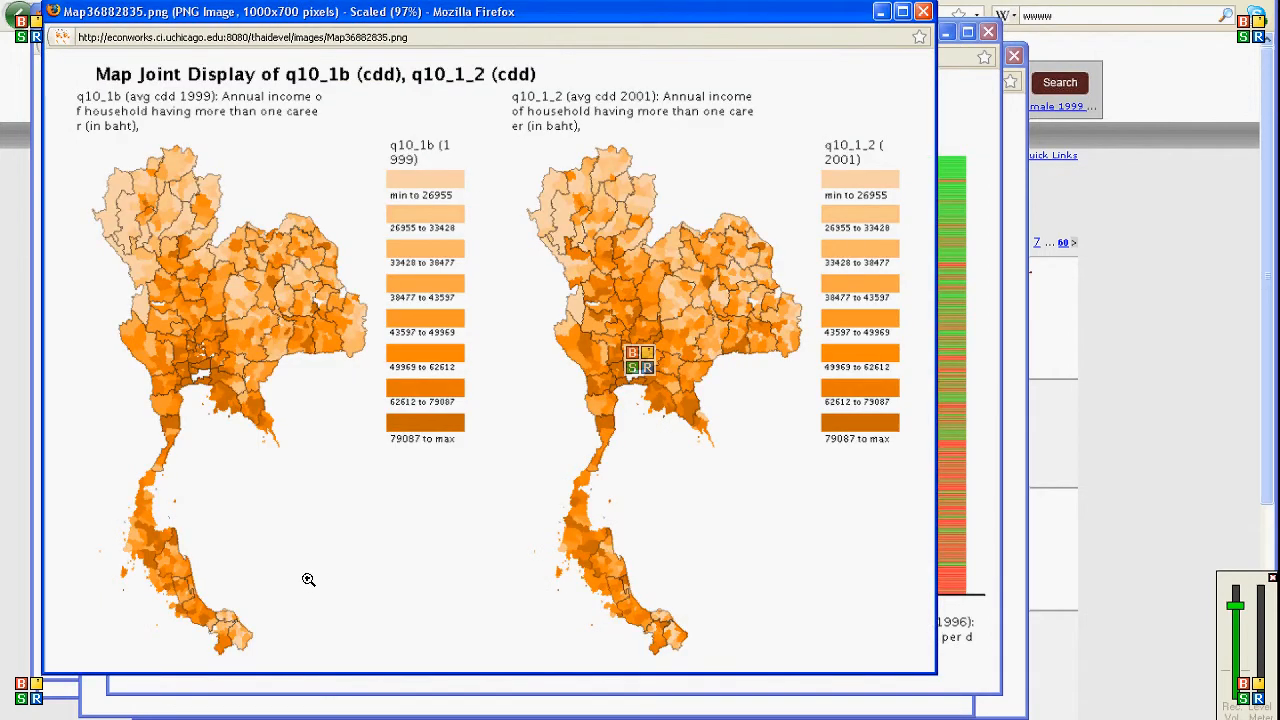
pyautogui.moveTo(448, 704)
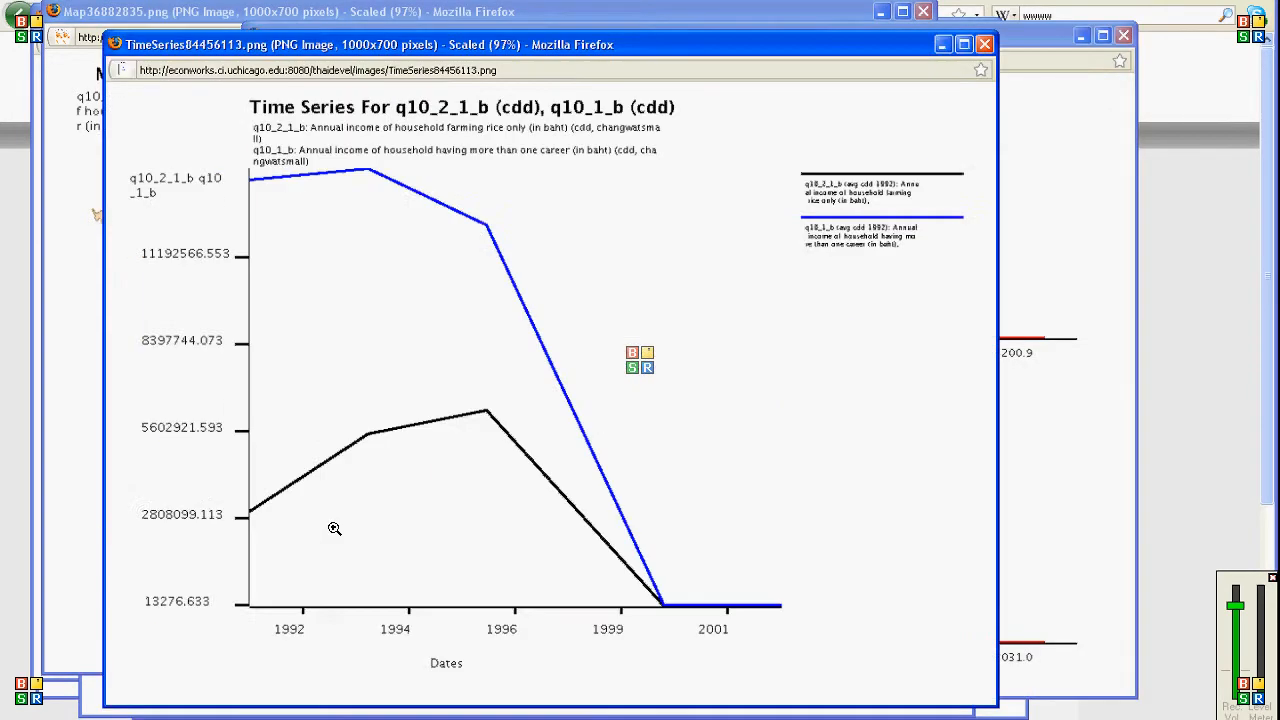
# Switch to the Whisker-Box graph holding 3 variables, starting with 1999 multi-career household income
pyautogui.click(983, 44)
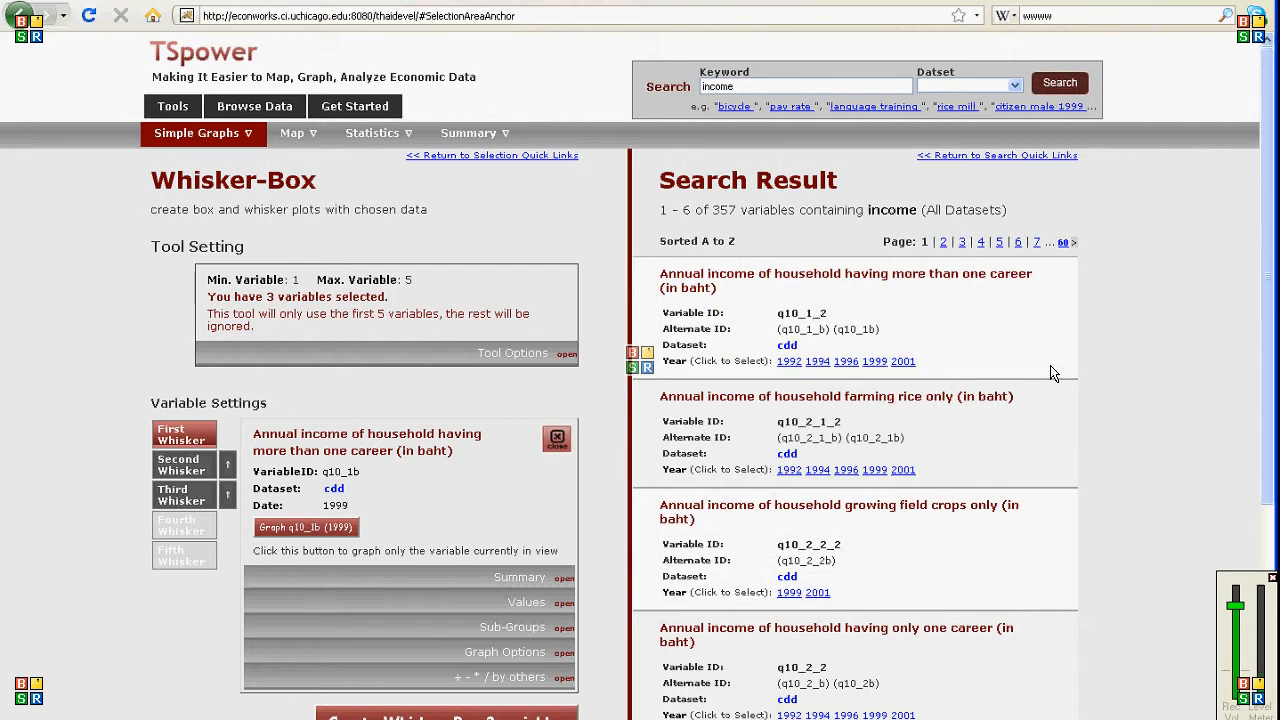
pyautogui.moveTo(1045, 538)
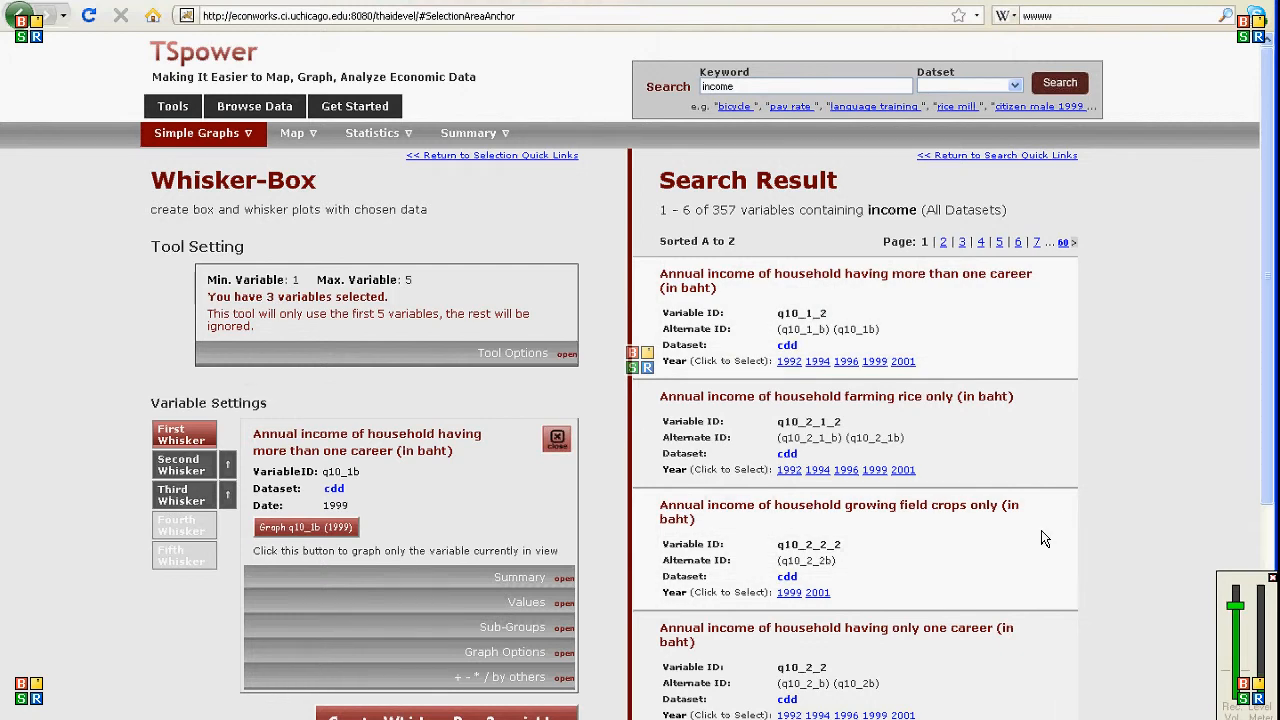
pyautogui.moveTo(955, 500)
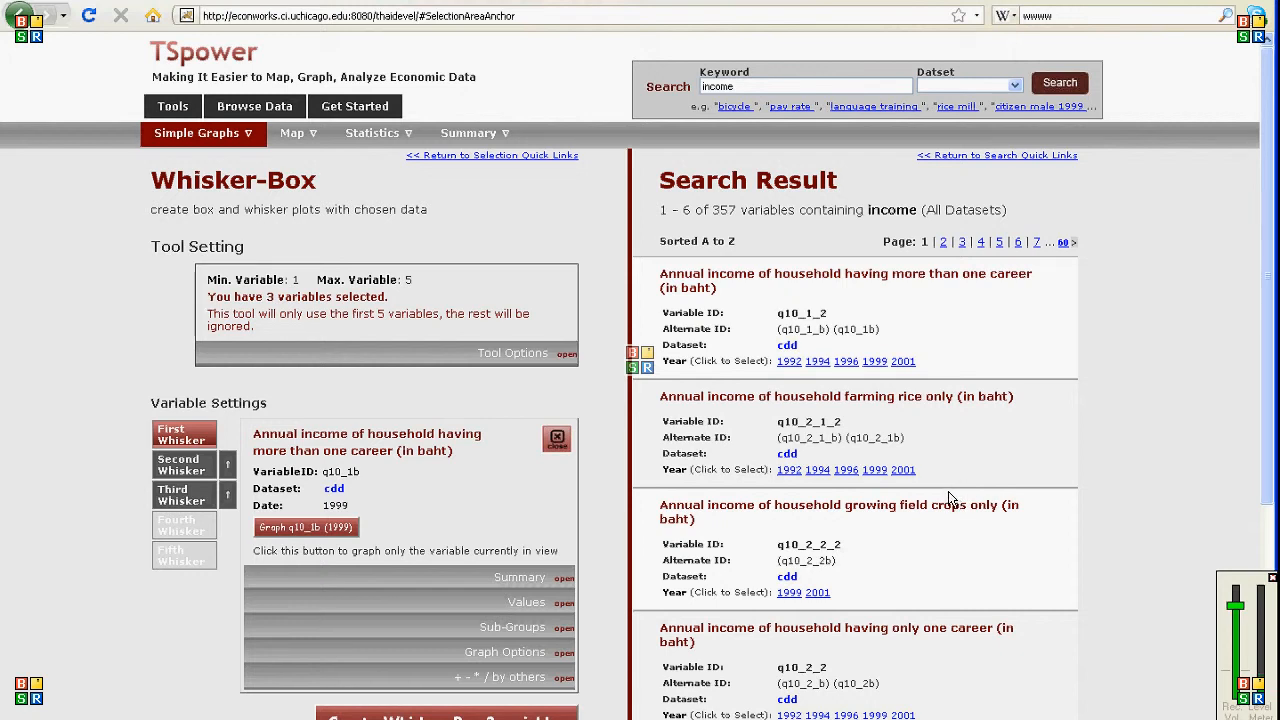
pyautogui.moveTo(266, 708)
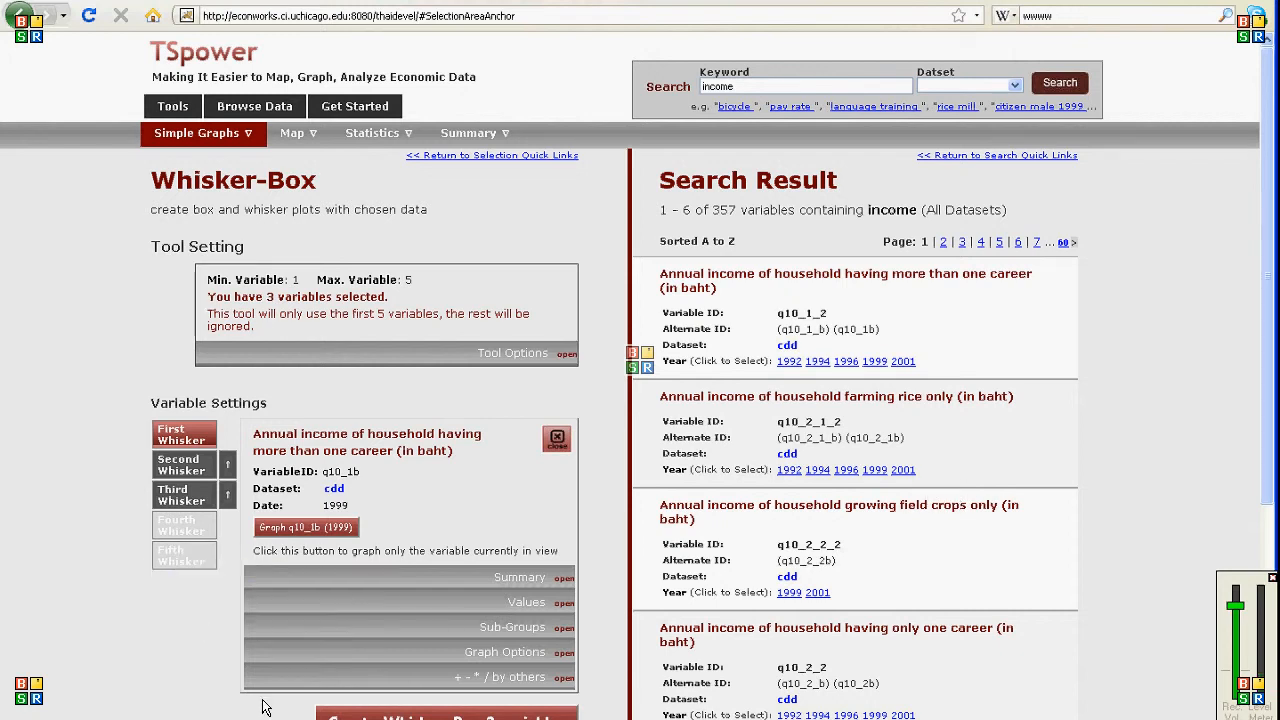